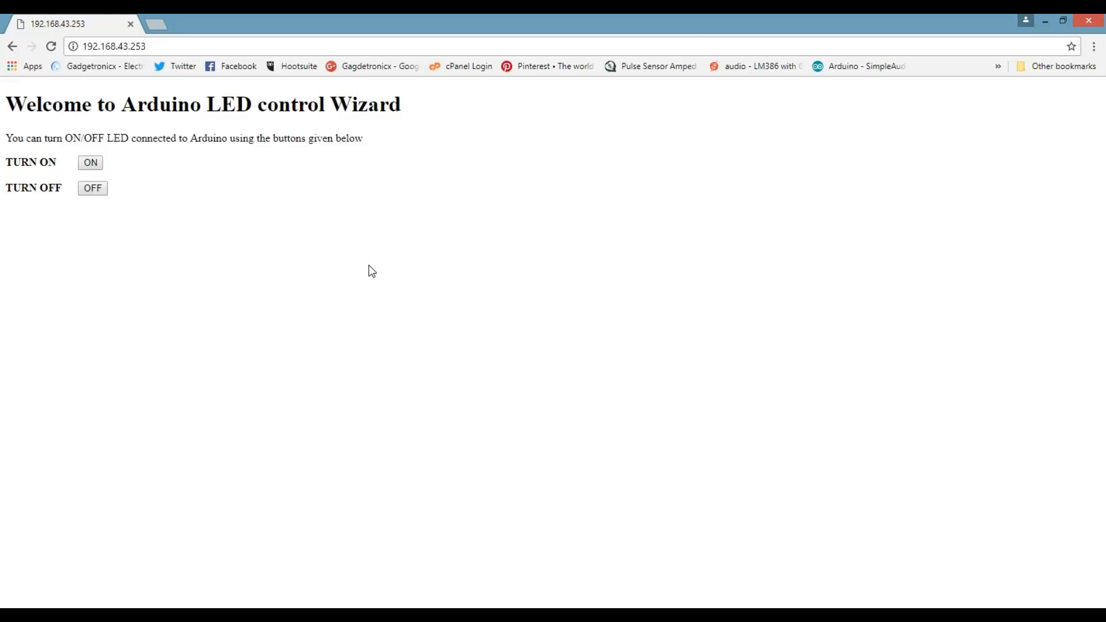
{"action": "mouse_move", "coordinate": [252, 204]}
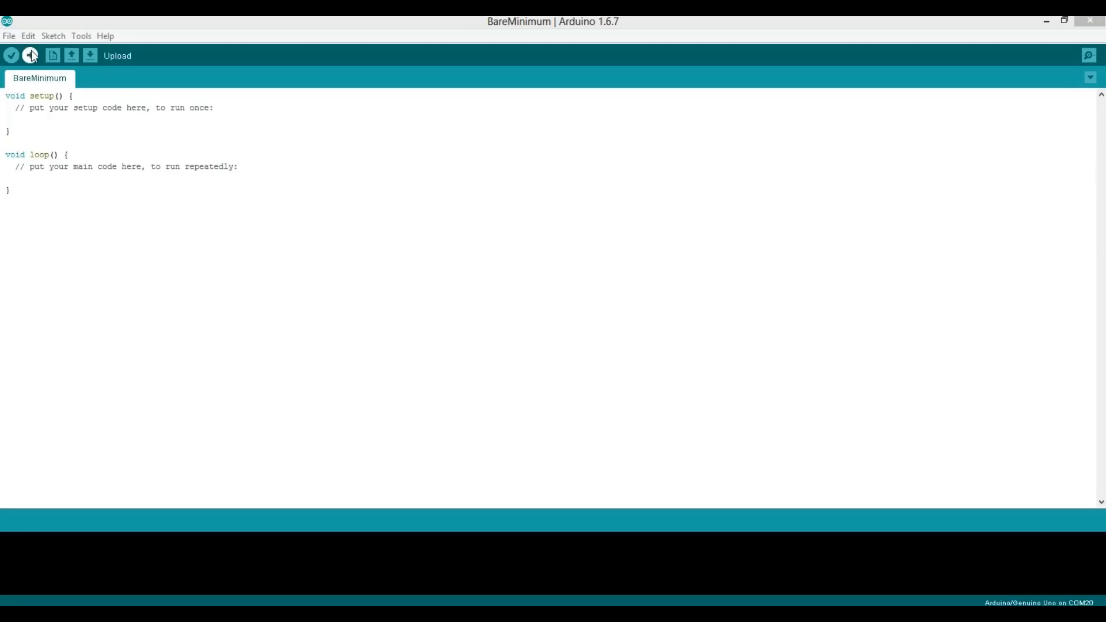
In the Serial Monitor with Both NL & CR line endings, send AT+RST and AT+CIFSR
{"action": "left_click", "coordinate": [31, 55]}
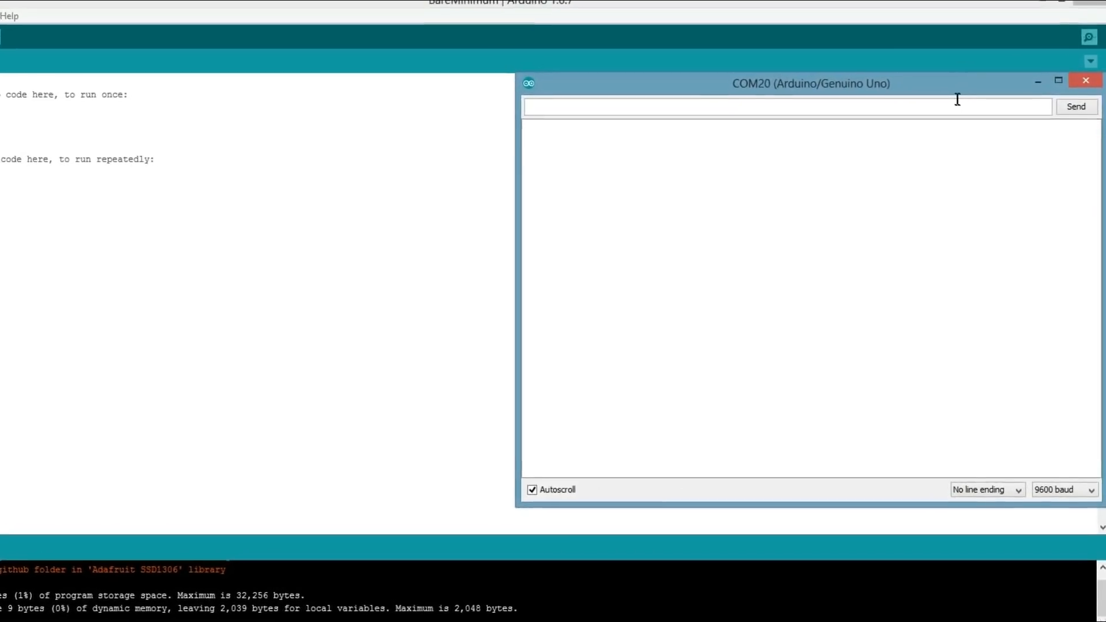
{"action": "left_click_drag", "start_coordinate": [811, 83], "coordinate": [746, 77]}
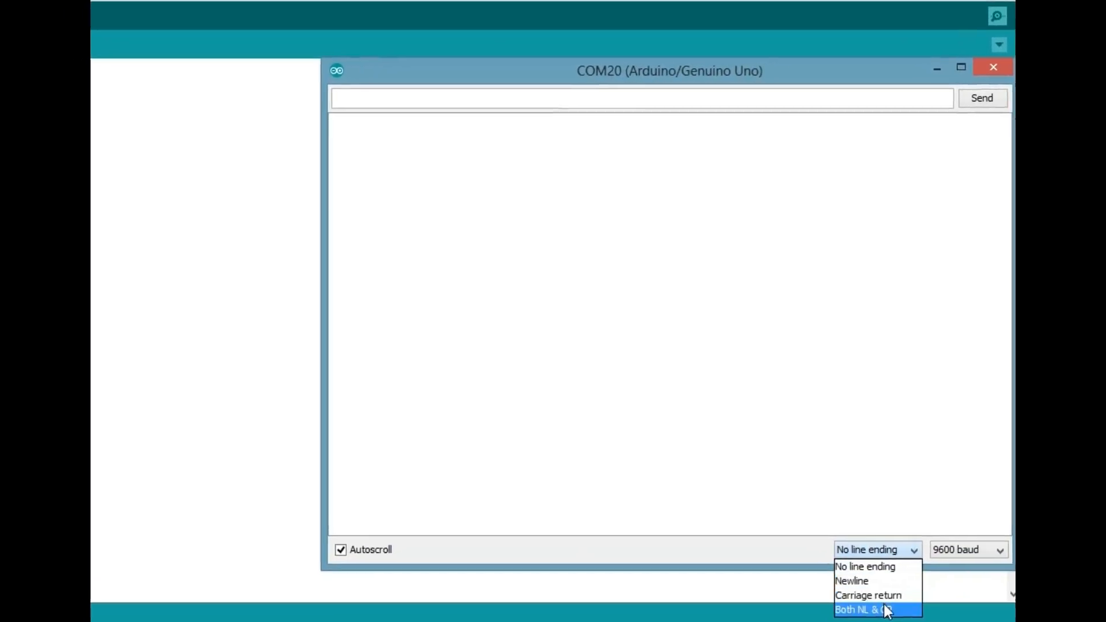
{"action": "left_click", "coordinate": [863, 608]}
{"action": "type", "text": "AT"}
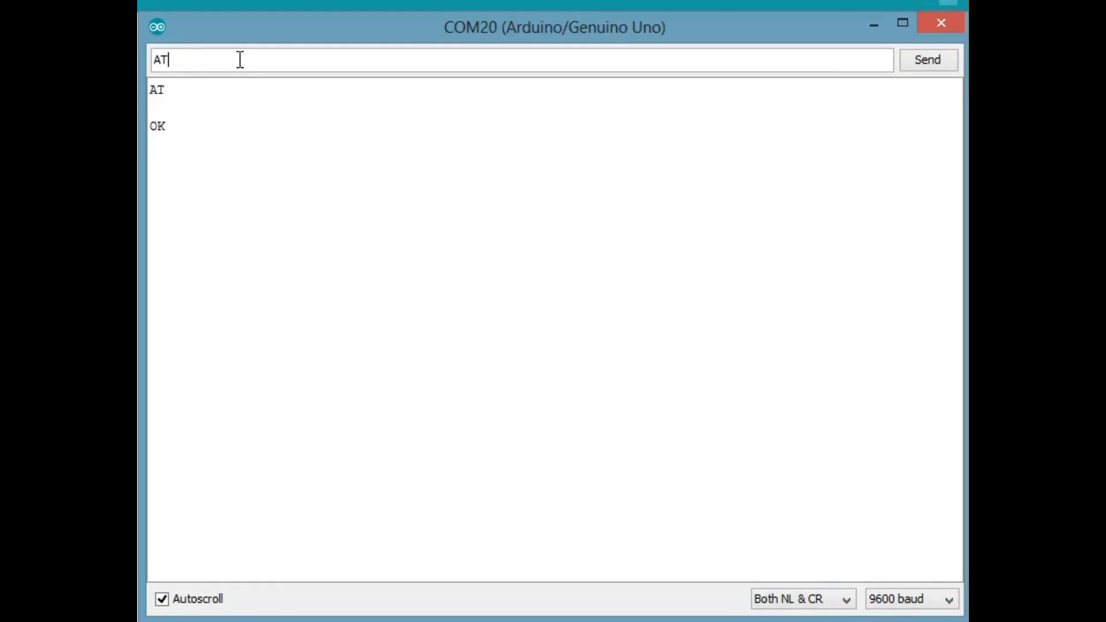
{"action": "left_click", "coordinate": [927, 60]}
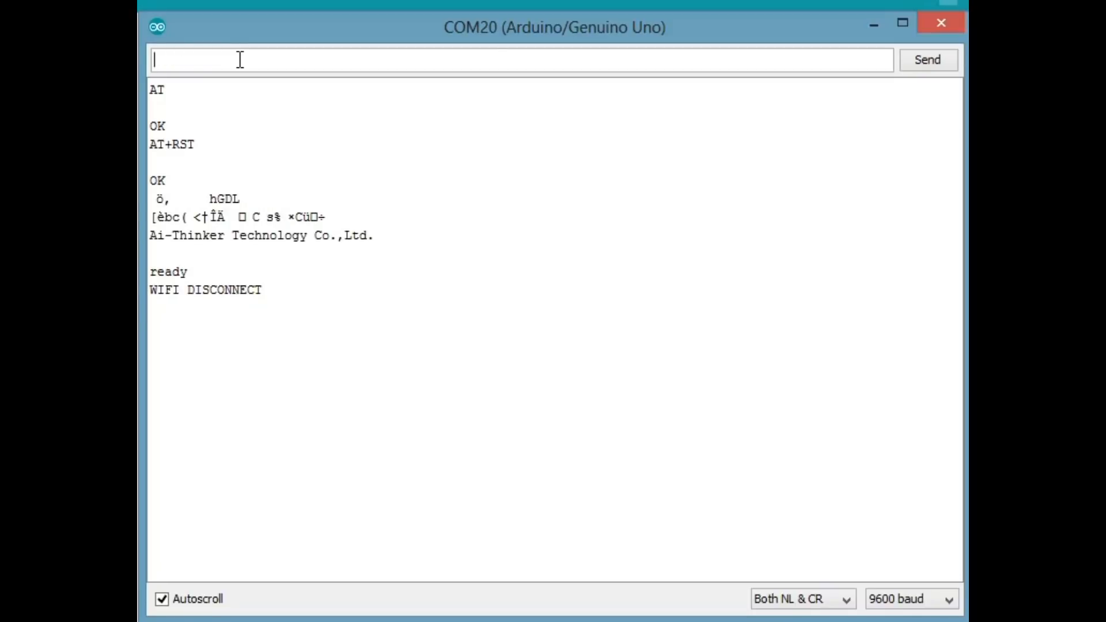
{"action": "left_click", "coordinate": [926, 59]}
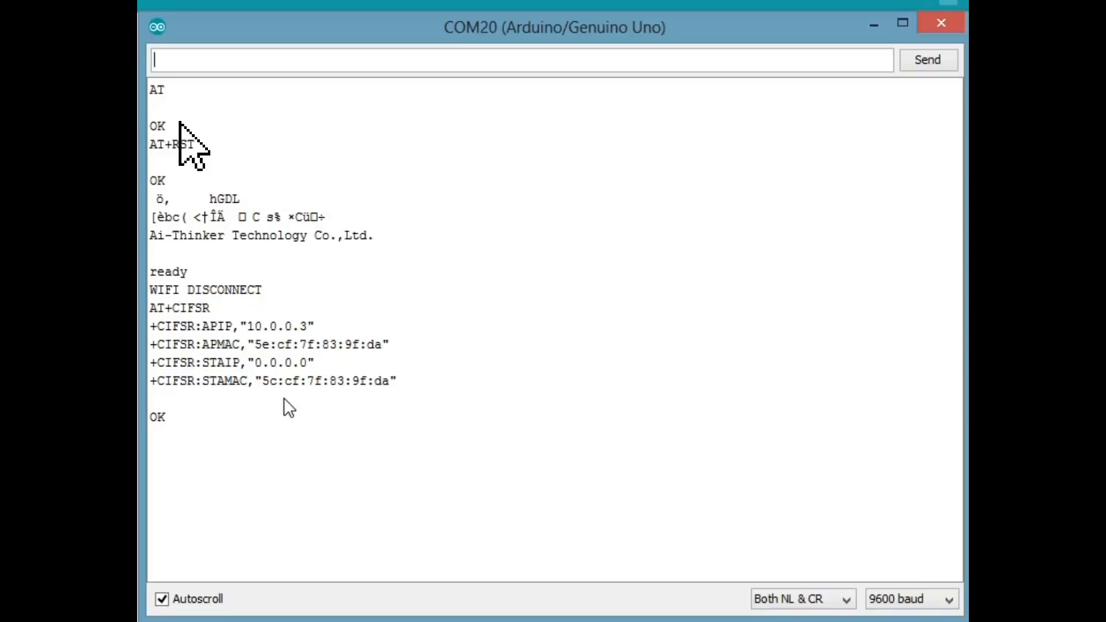
Join the Redmi Wi-Fi network with AT+CWJAP, then re-query the IP with AT+CIFSR
{"action": "type", "text": "AT+CWJAP=\"Re"}
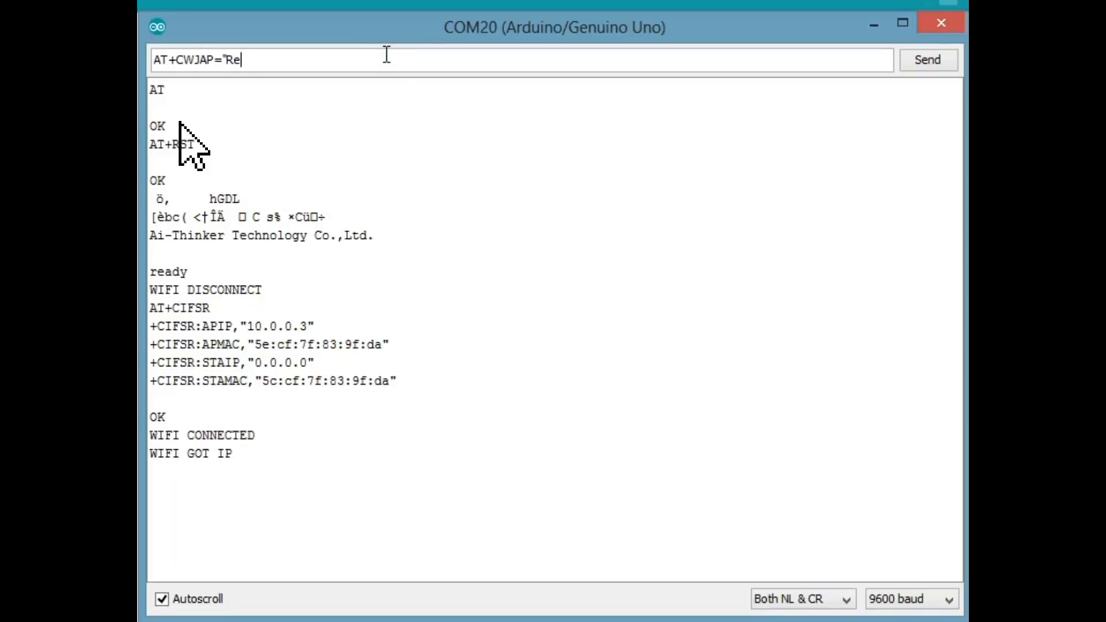
{"action": "type", "text": "dmi\",\"Pas"}
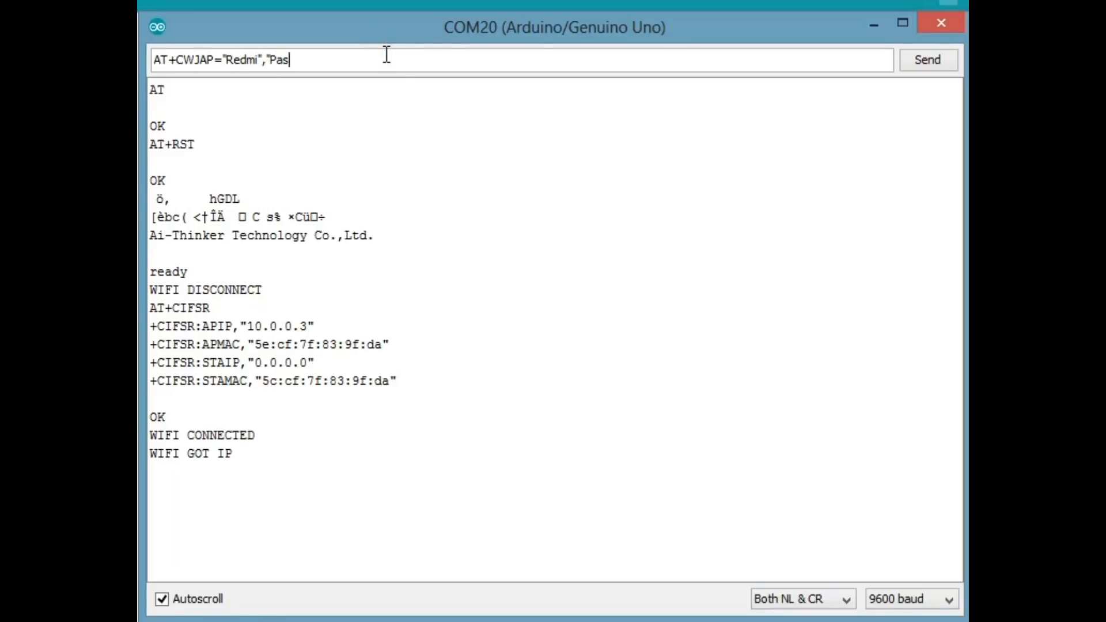
{"action": "left_click", "coordinate": [926, 59]}
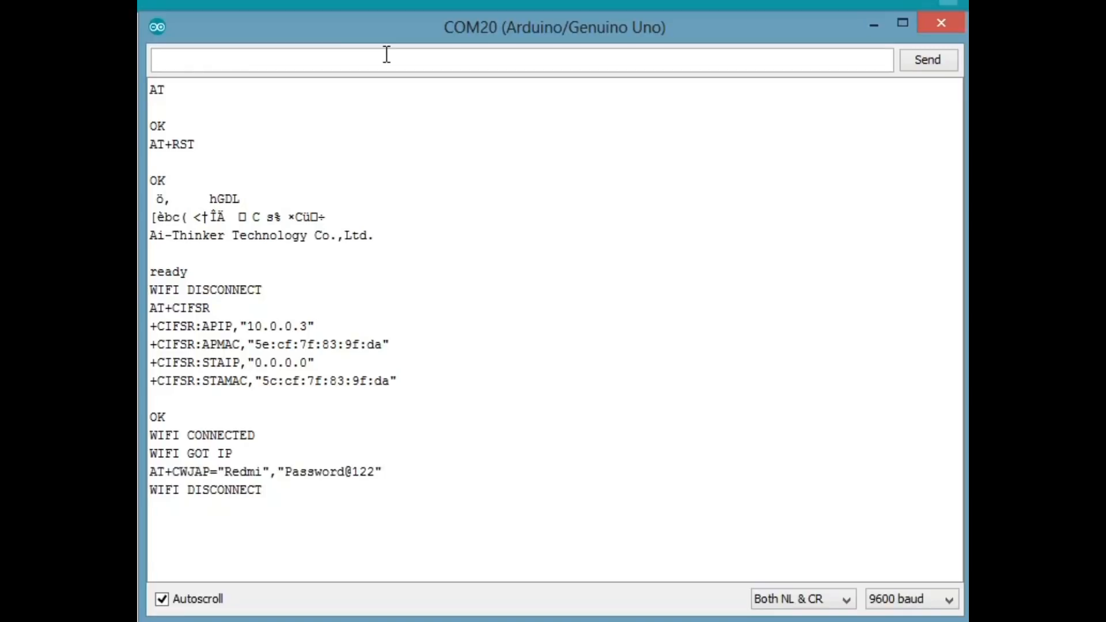
{"action": "type", "text": "AT+C"}
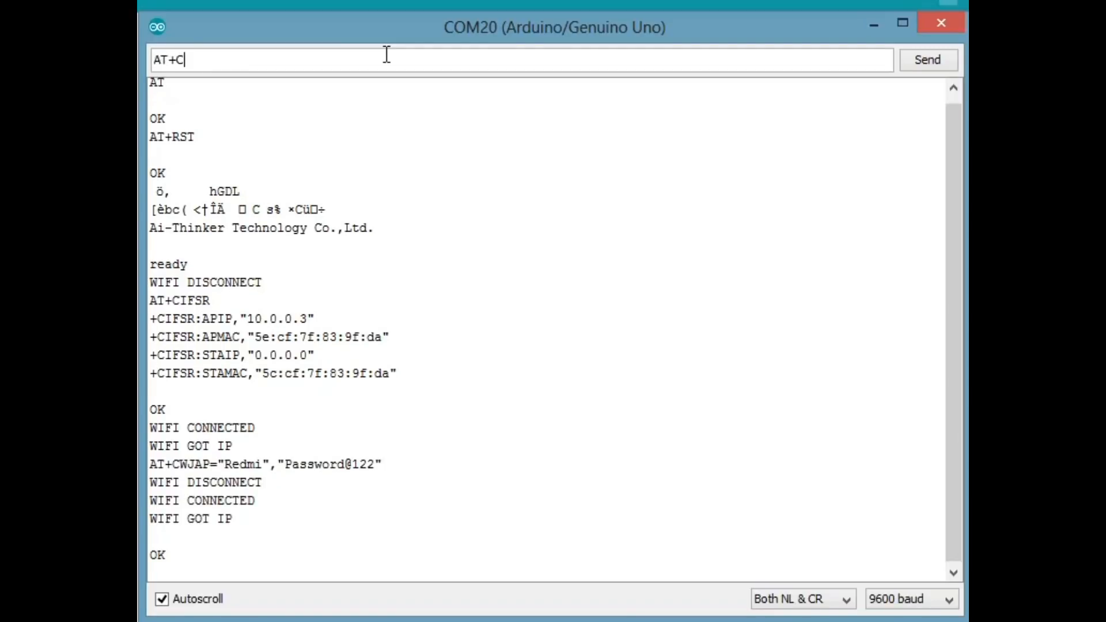
{"action": "left_click", "coordinate": [926, 59]}
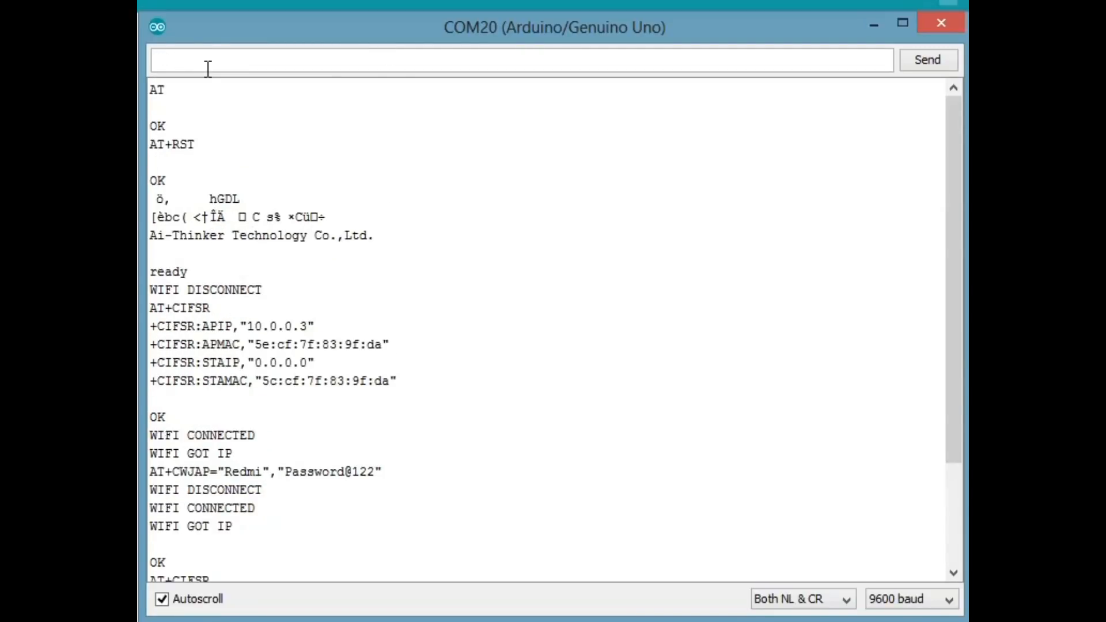
{"action": "type", "text": "AT+C"}
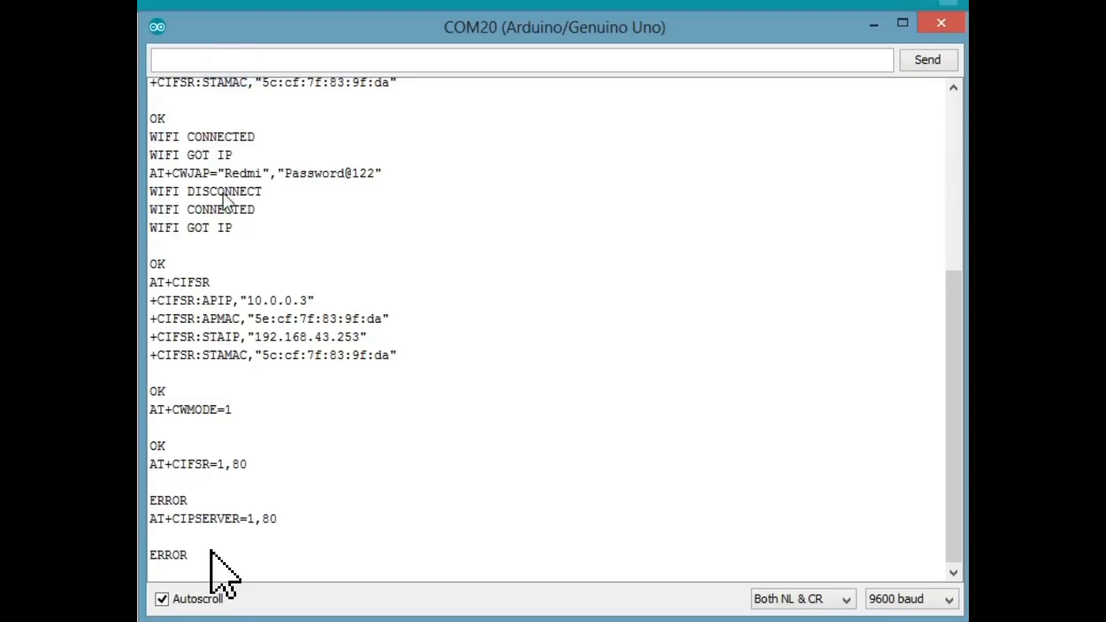
{"action": "type", "text": "AT+CIPM"}
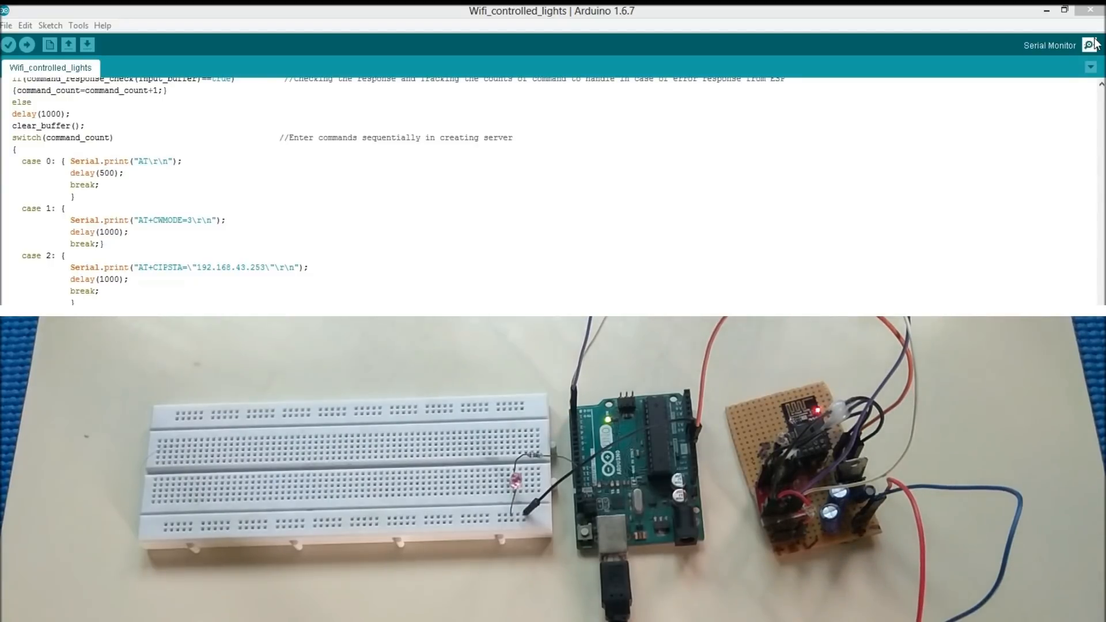
Open the Serial Monitor and select the AT+CIPSERVER=1,80 server-start line in the log
{"action": "left_click", "coordinate": [1091, 45]}
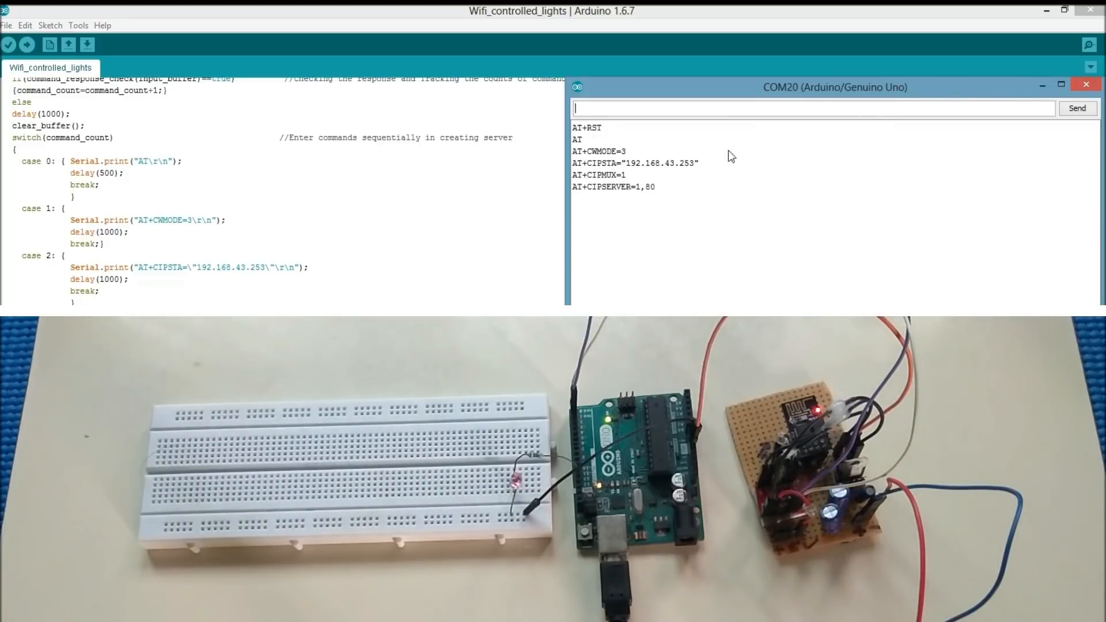
{"action": "double_click", "coordinate": [613, 187]}
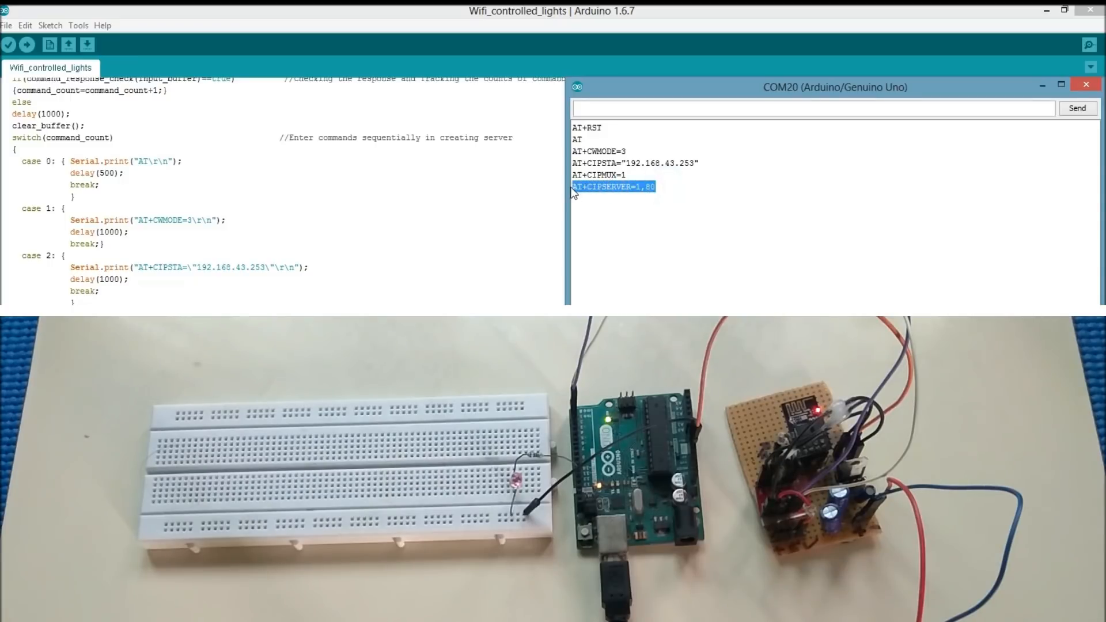
{"action": "left_click", "coordinate": [666, 190]}
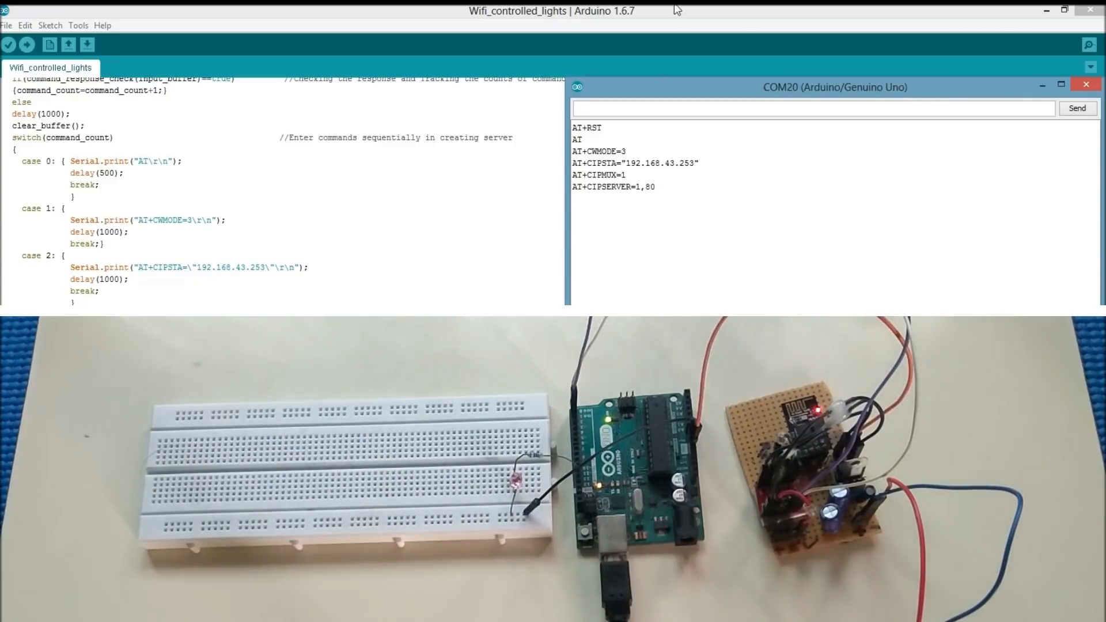
{"action": "double_click", "coordinate": [642, 163]}
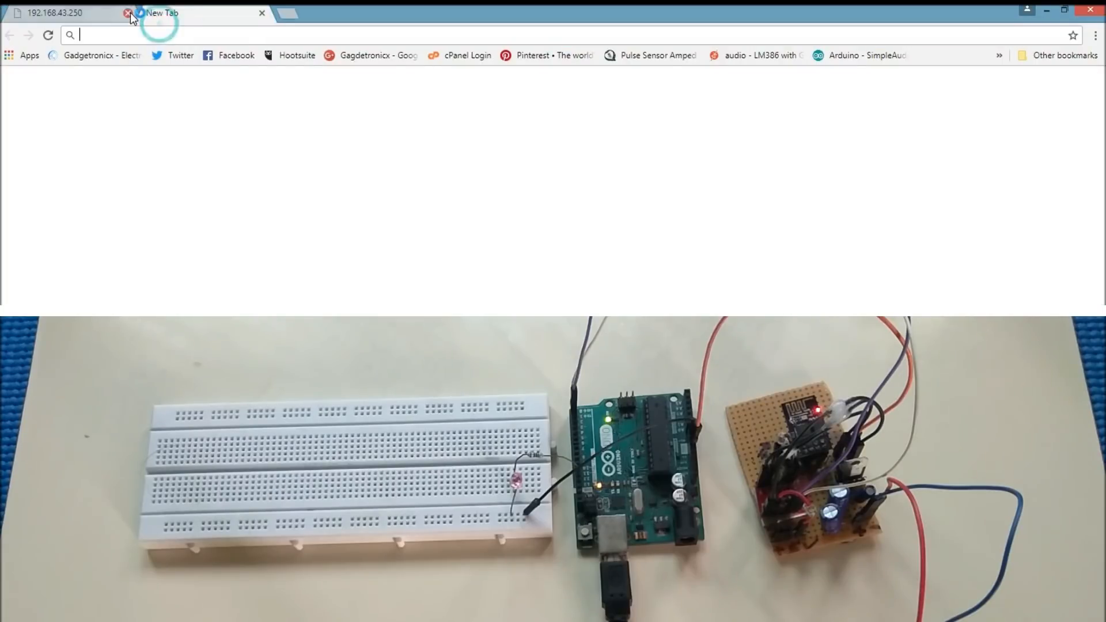
Enter 192.168.43.253 in the Chrome address bar to load the LED control page
{"action": "type", "text": "192.168.43.253"}
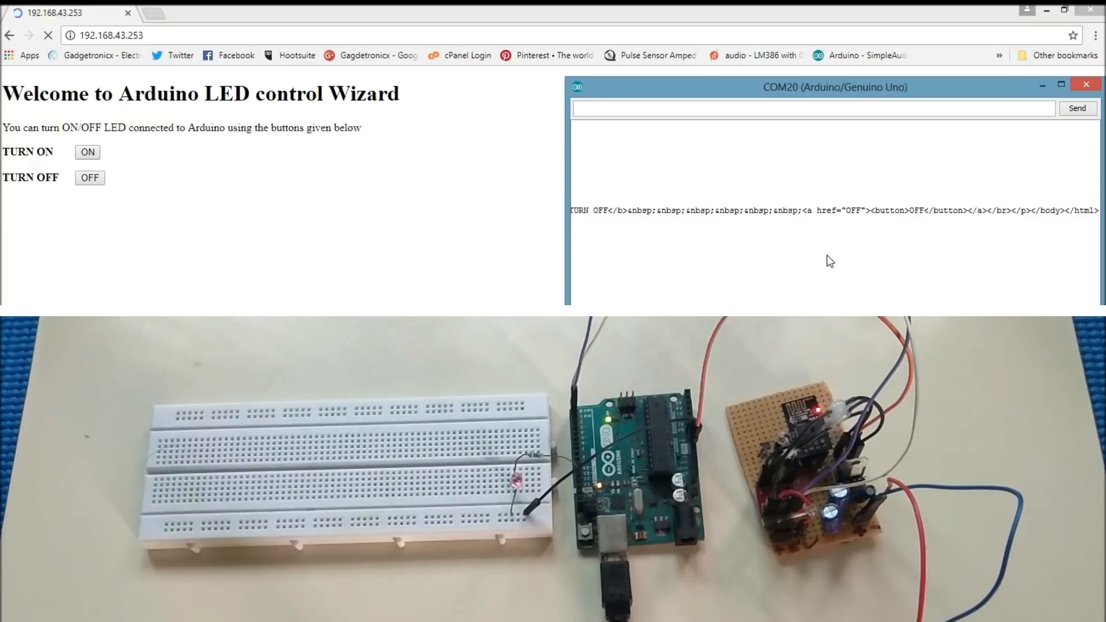
{"action": "mouse_move", "coordinate": [288, 209]}
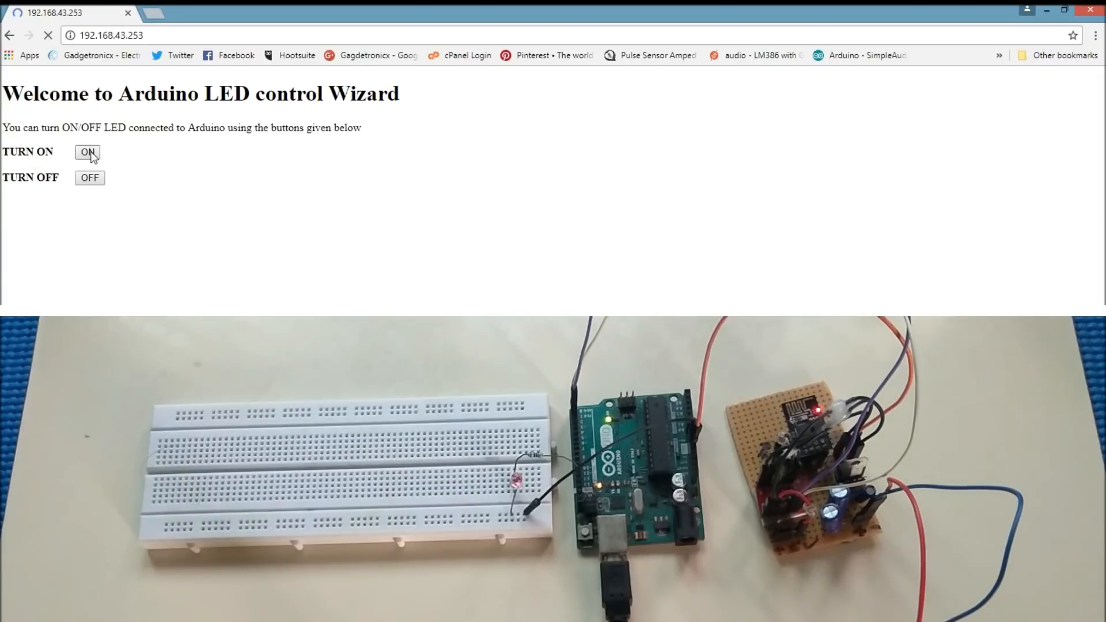
Turn the breadboard LED on with the ON button, then off with OFF
{"action": "left_click", "coordinate": [87, 152]}
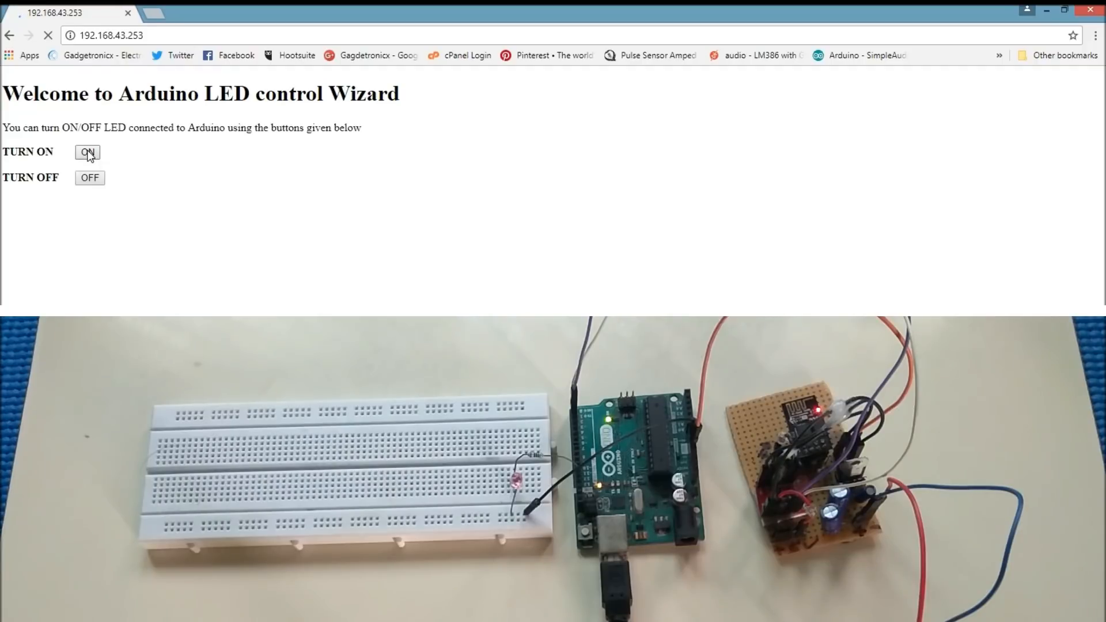
{"action": "left_click", "coordinate": [87, 152]}
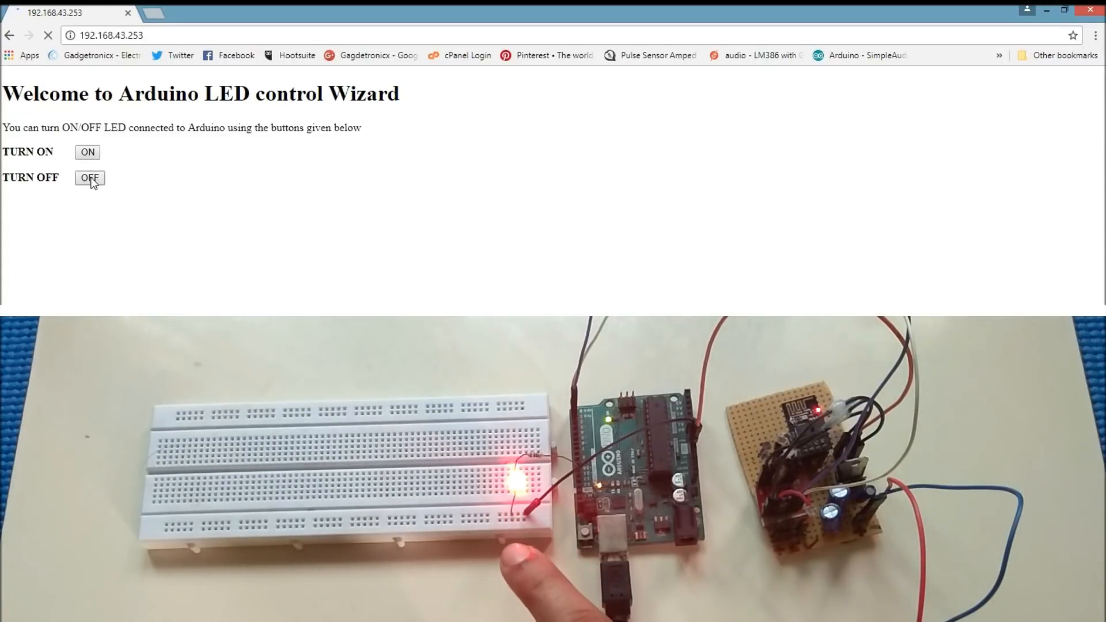
{"action": "left_click", "coordinate": [88, 178]}
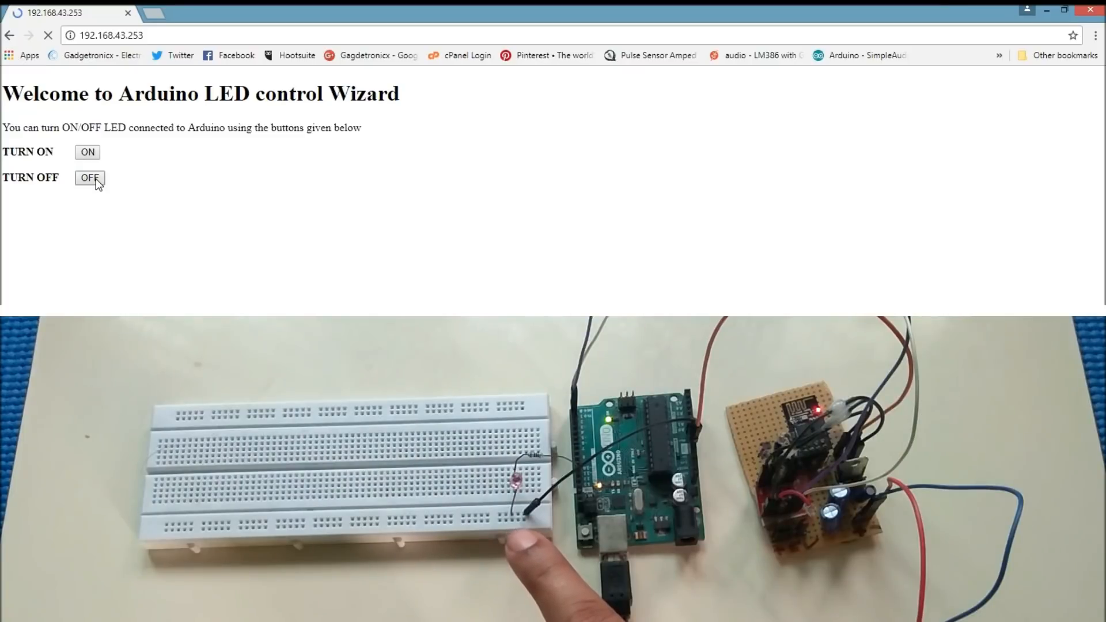
{"action": "left_click", "coordinate": [87, 151]}
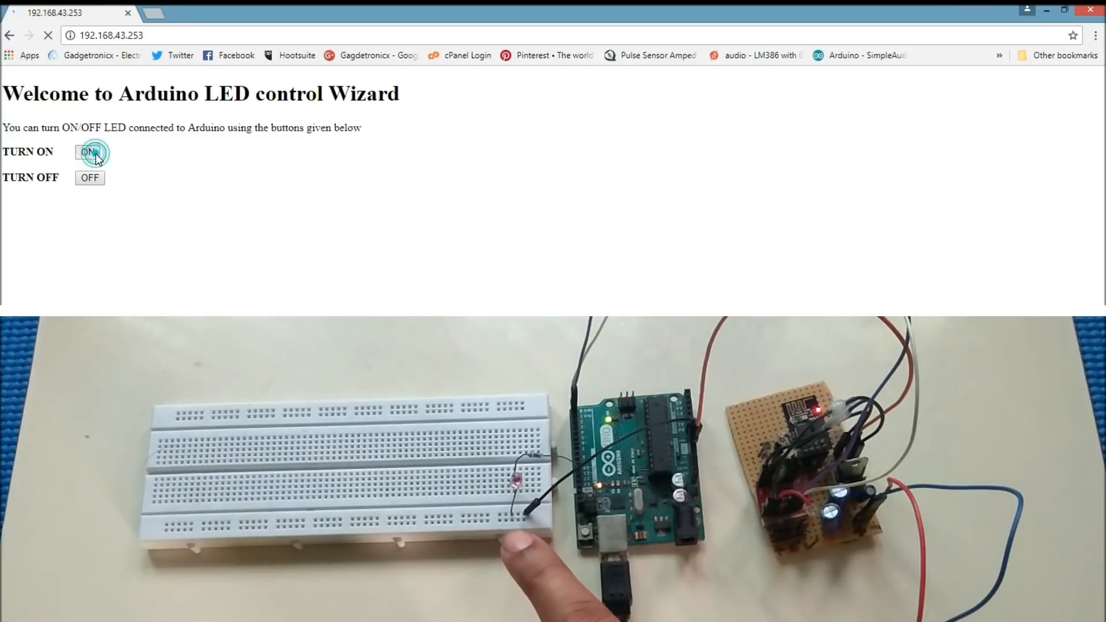
Switch the LED back on, then turn it off again with the OFF button
{"action": "left_click", "coordinate": [88, 152]}
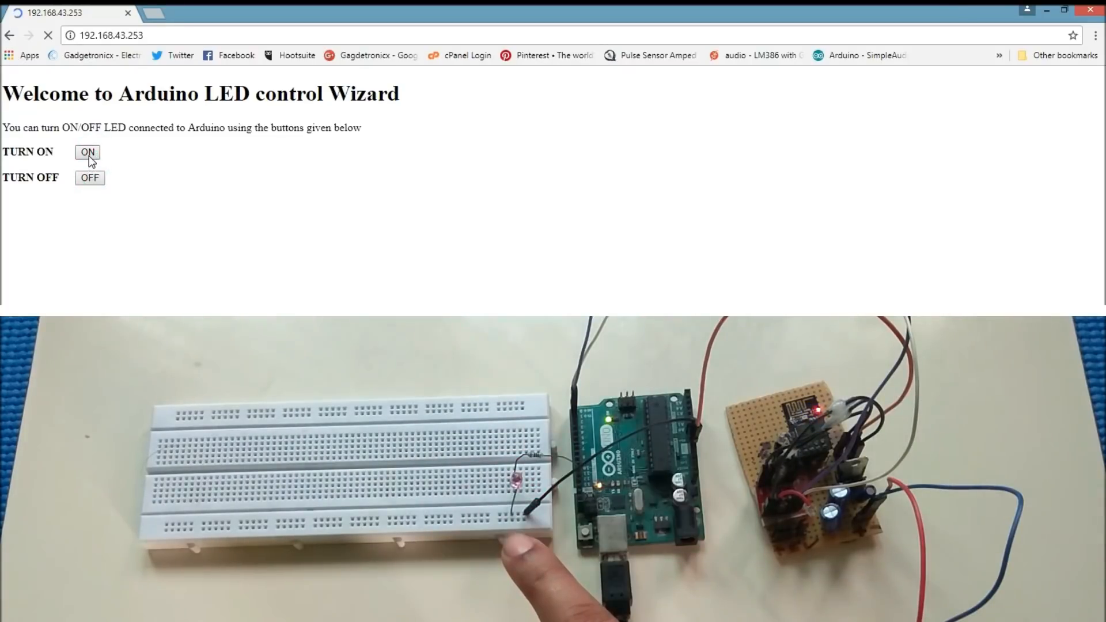
{"action": "left_click", "coordinate": [89, 178]}
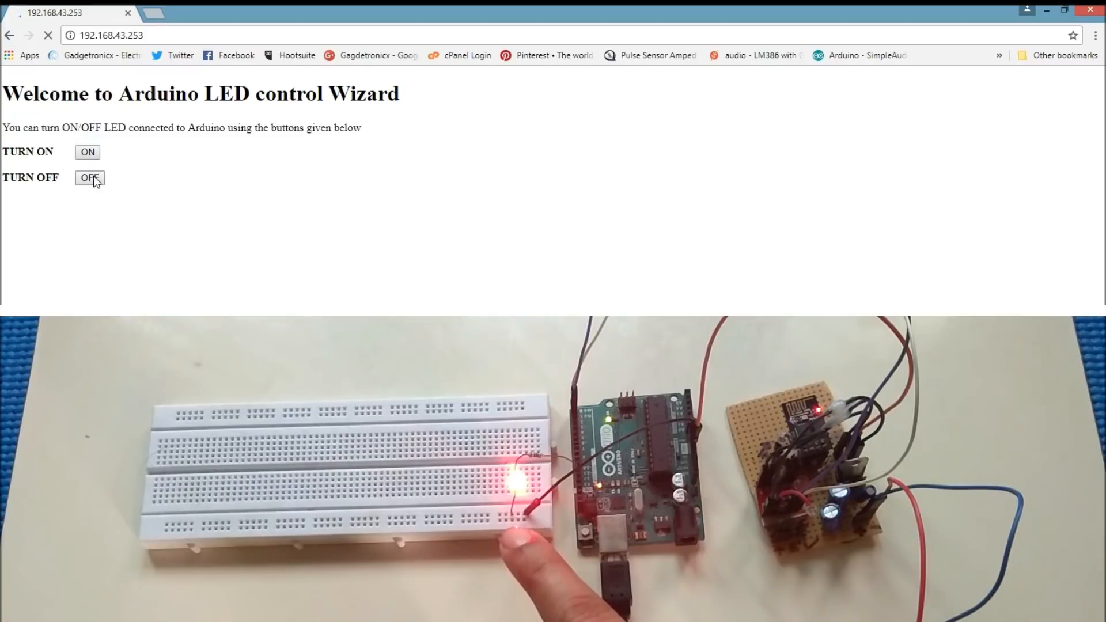
{"action": "left_click", "coordinate": [88, 178]}
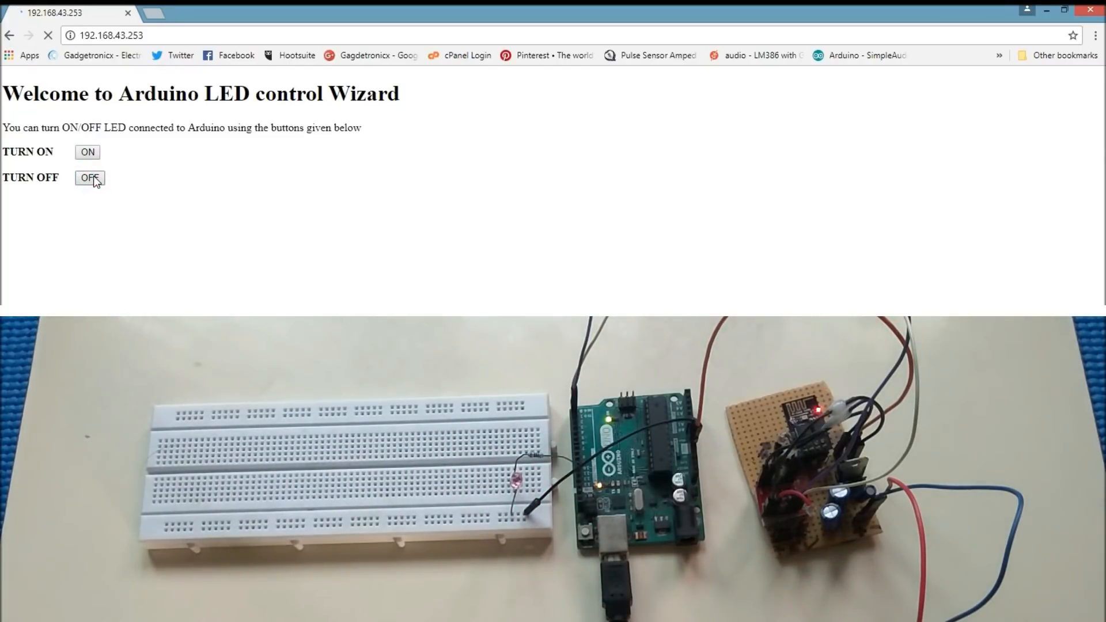
{"action": "left_click", "coordinate": [88, 178]}
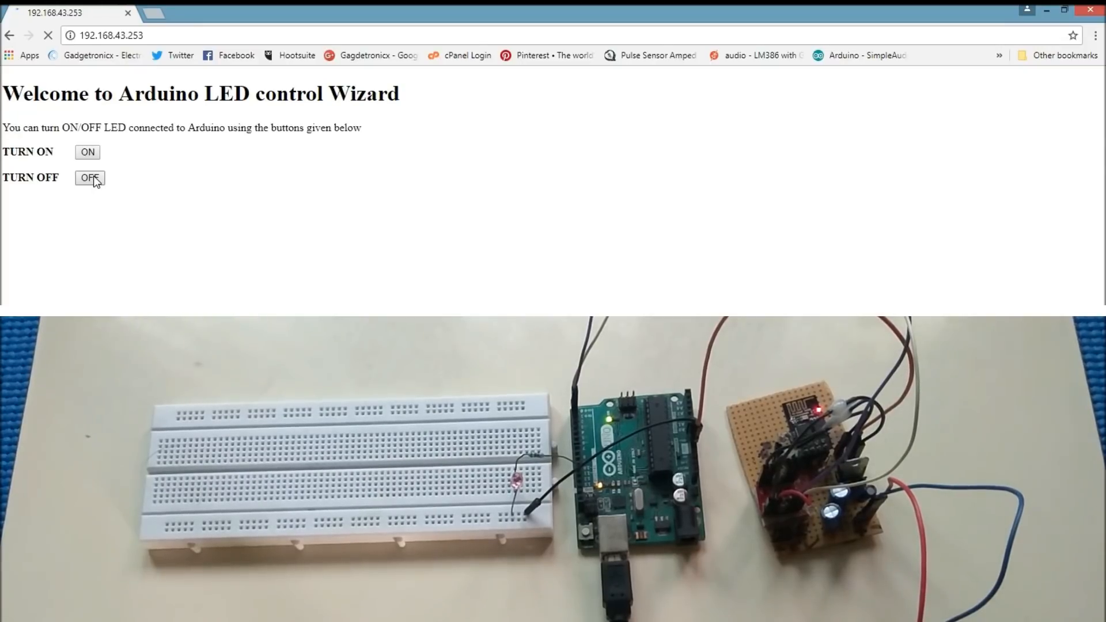
{"action": "left_click", "coordinate": [89, 178]}
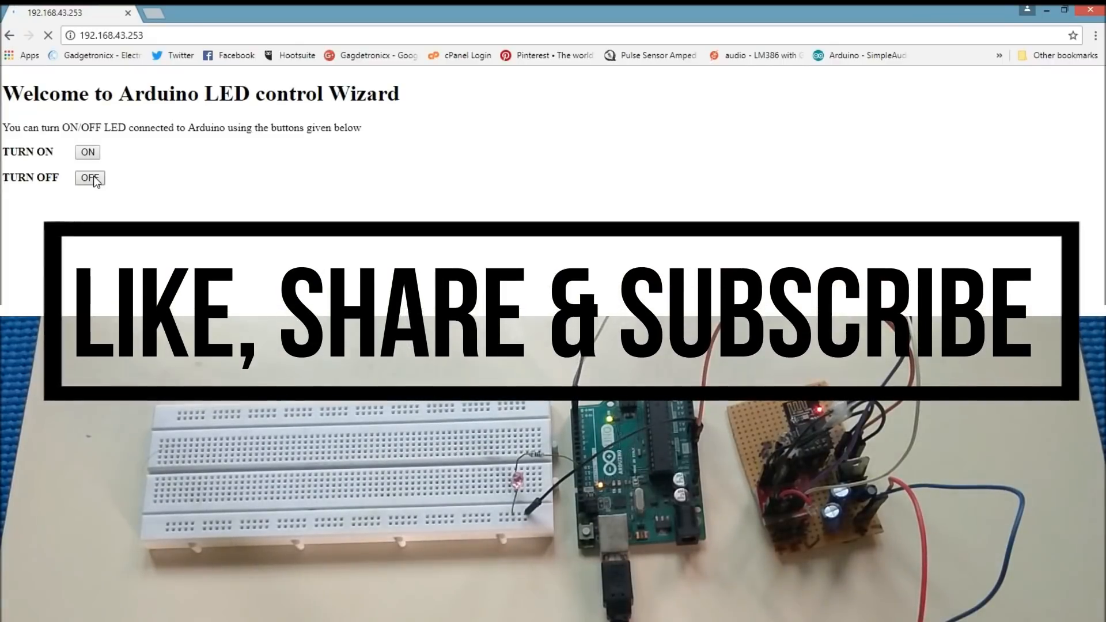
Relight the breadboard LED with the page's ON button
{"action": "left_click", "coordinate": [87, 151]}
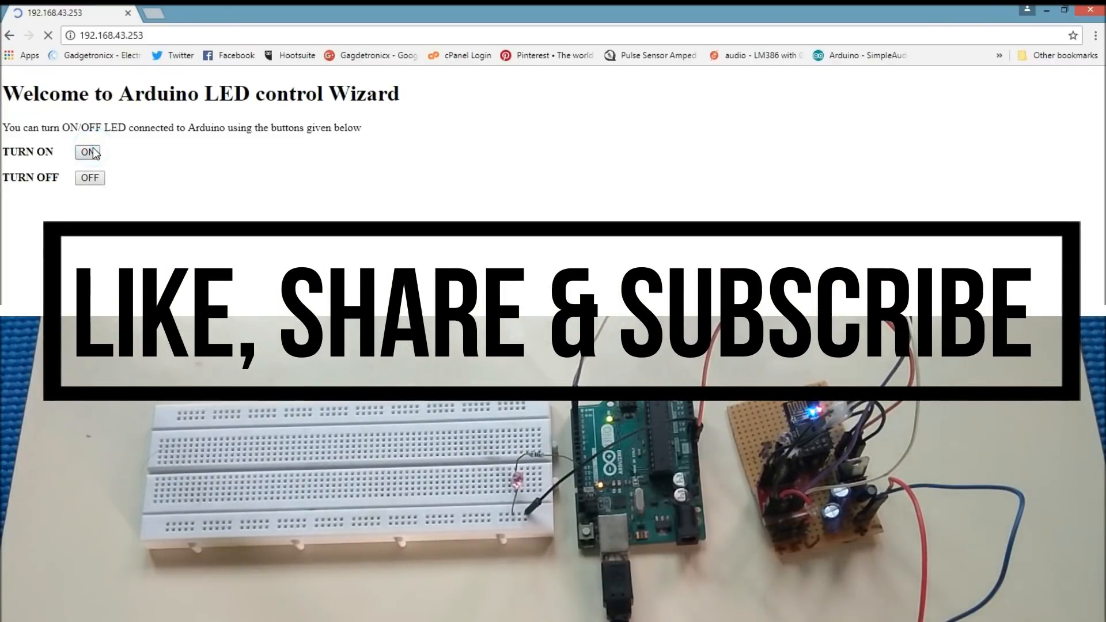
{"action": "left_click", "coordinate": [88, 152]}
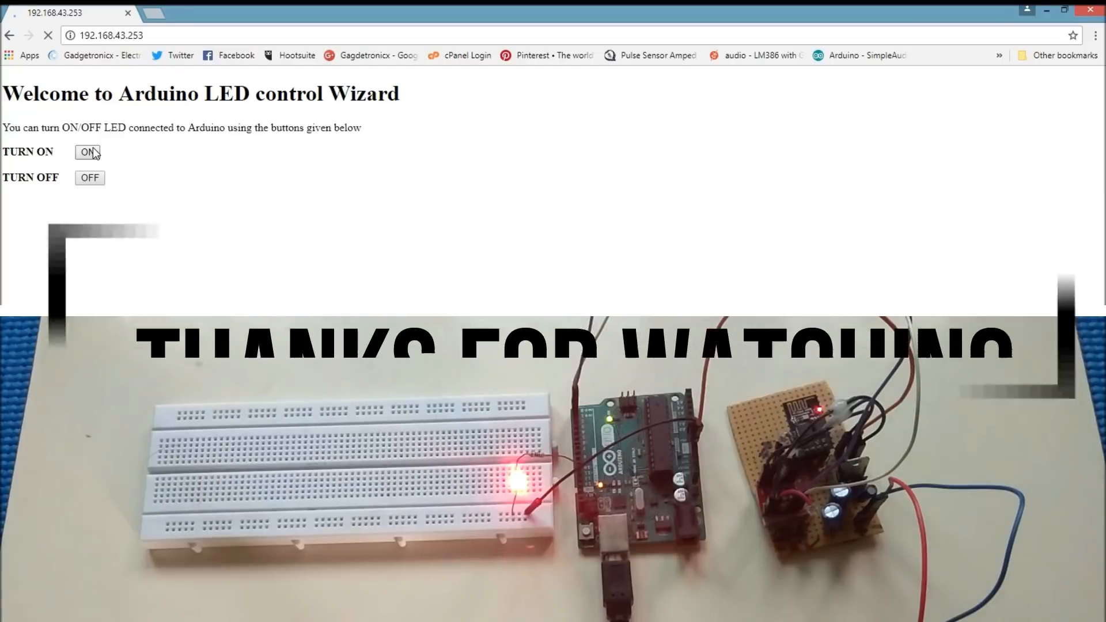